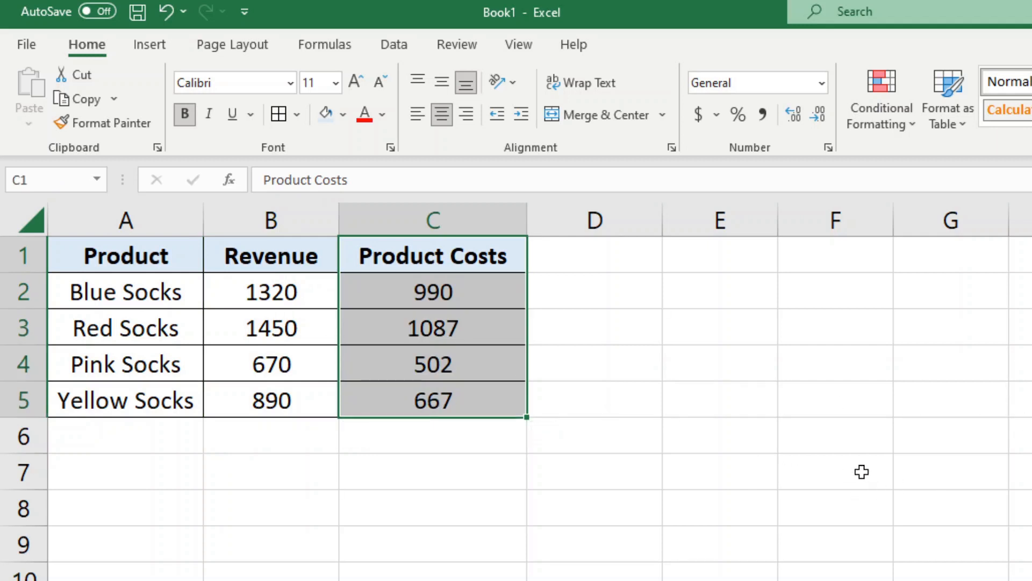
{"action": "mouse_move", "coordinate": [222, 331]}
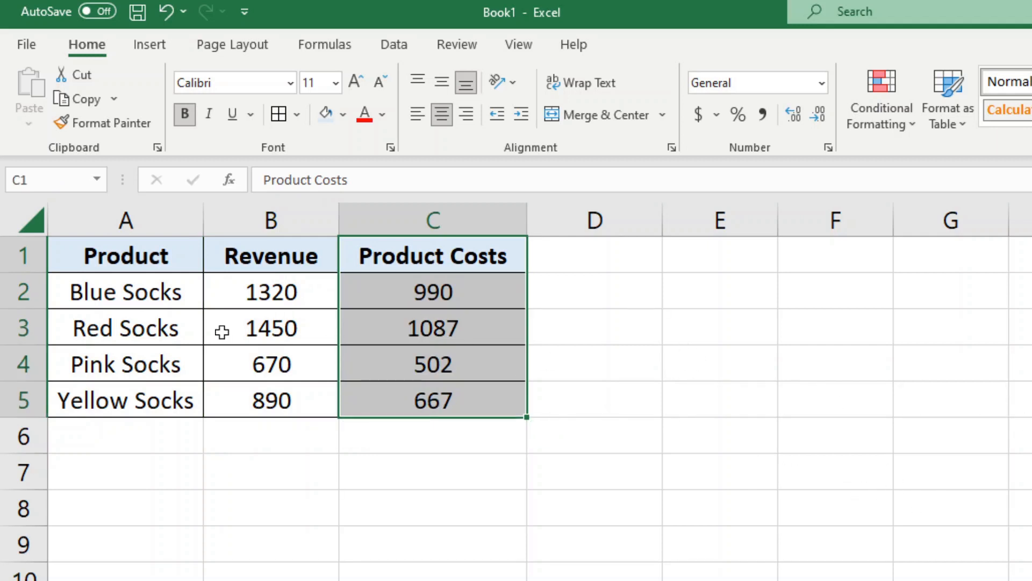
Head column D 'Profit' beside the Blue Socks revenue and cost, matching the table styling.
{"action": "left_click", "coordinate": [270, 290]}
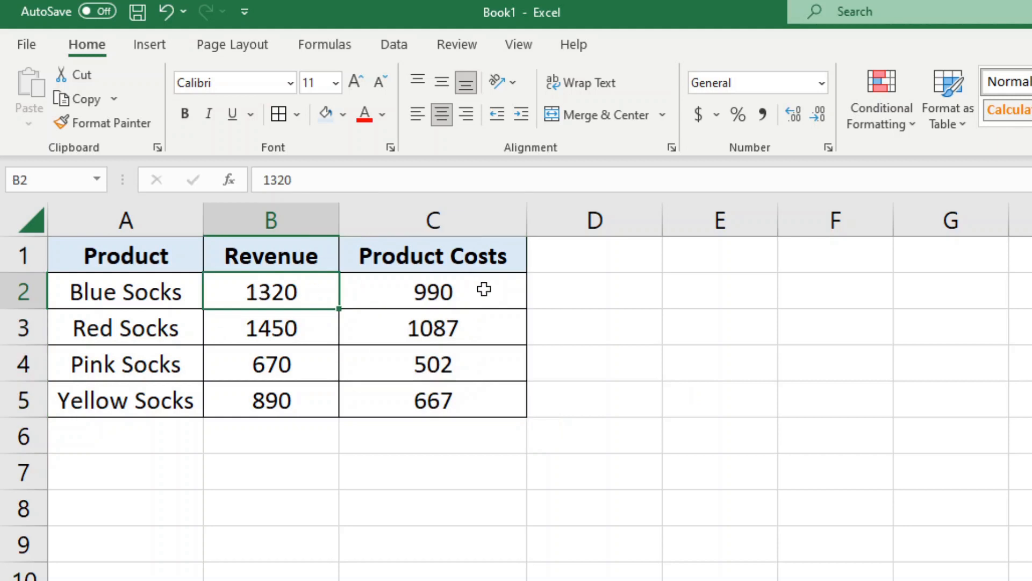
{"action": "left_click", "coordinate": [432, 291]}
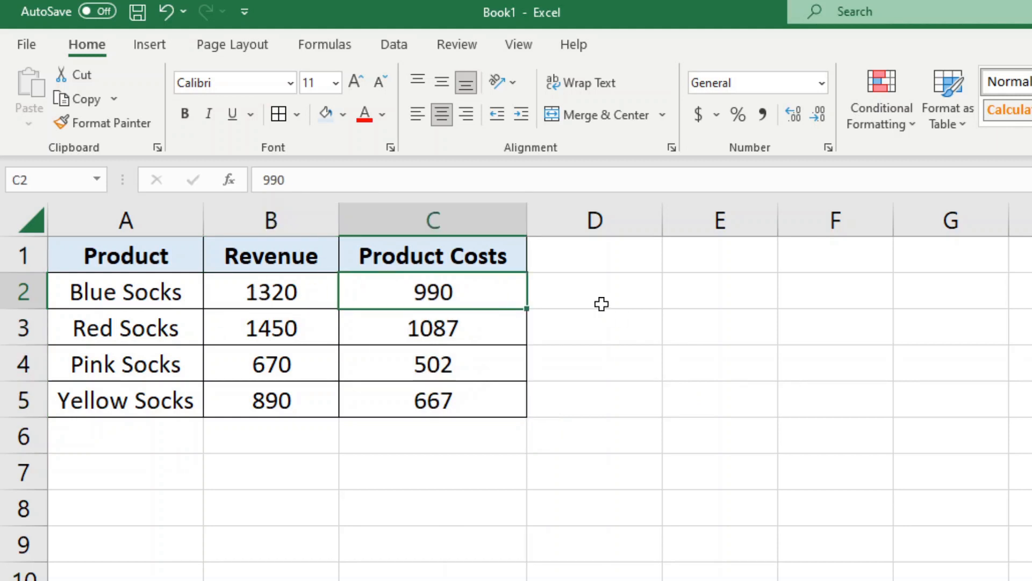
{"action": "mouse_move", "coordinate": [591, 257]}
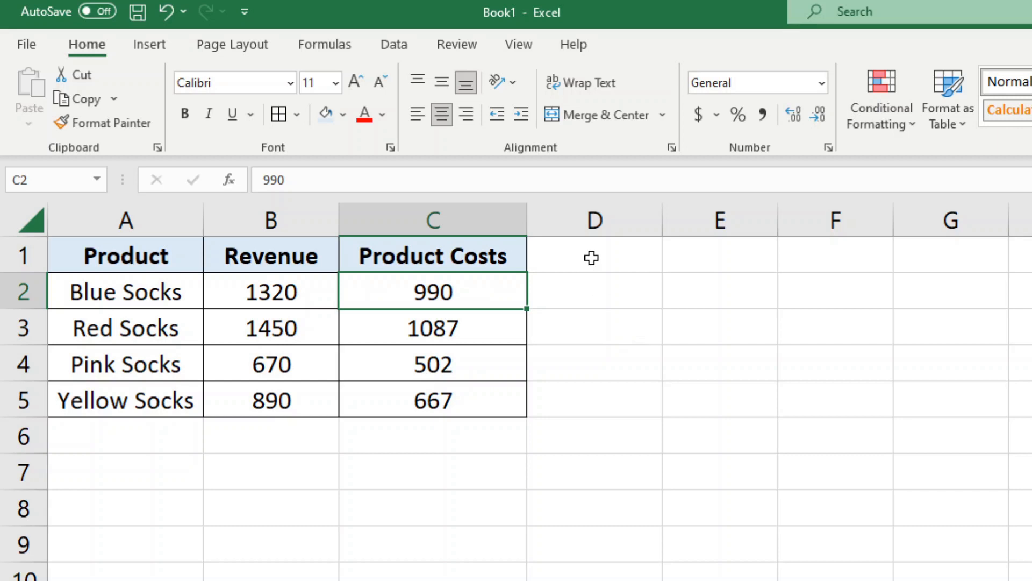
{"action": "type", "text": "P"}
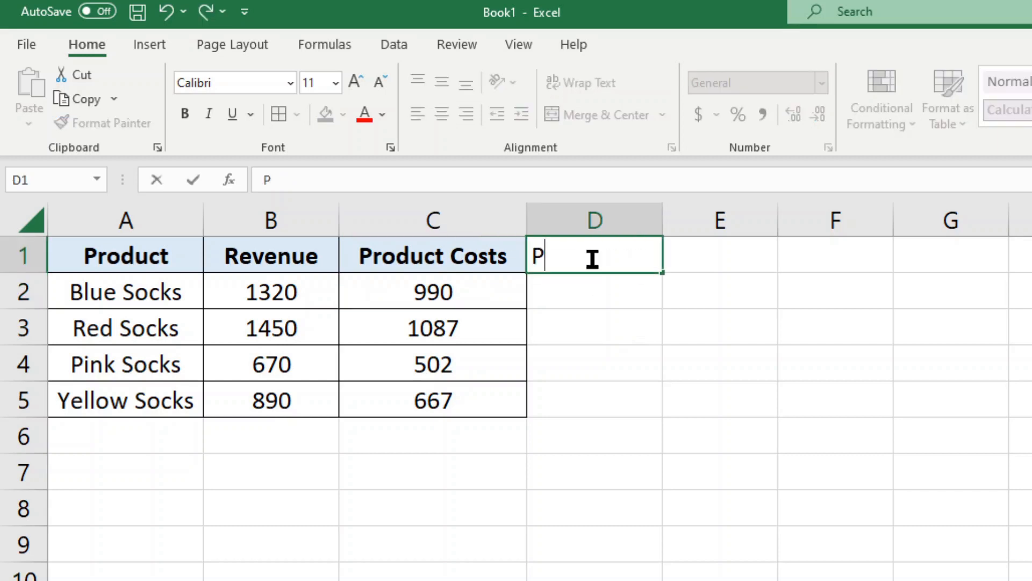
{"action": "type", "text": "rofit"}
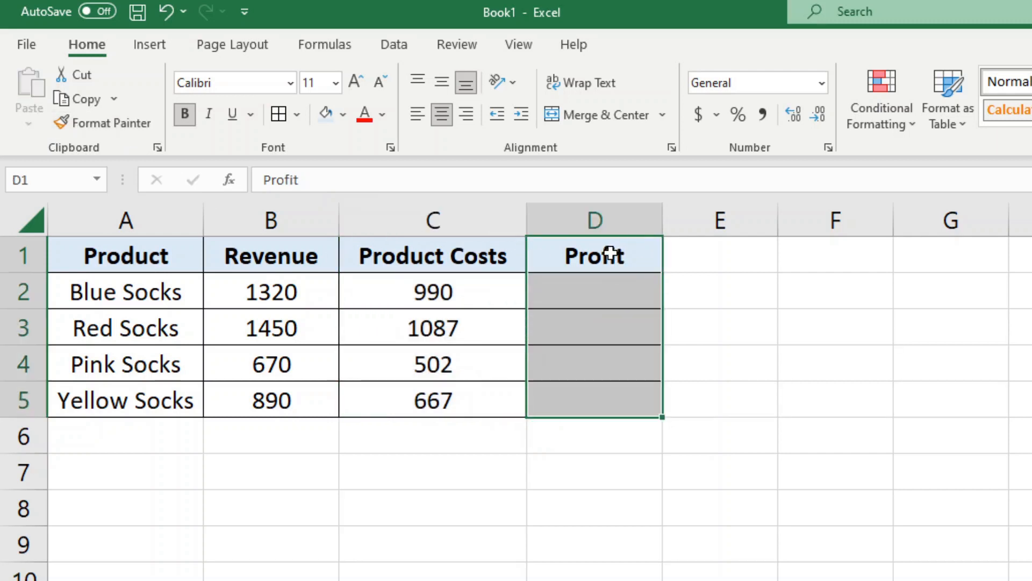
{"action": "left_click", "coordinate": [950, 399]}
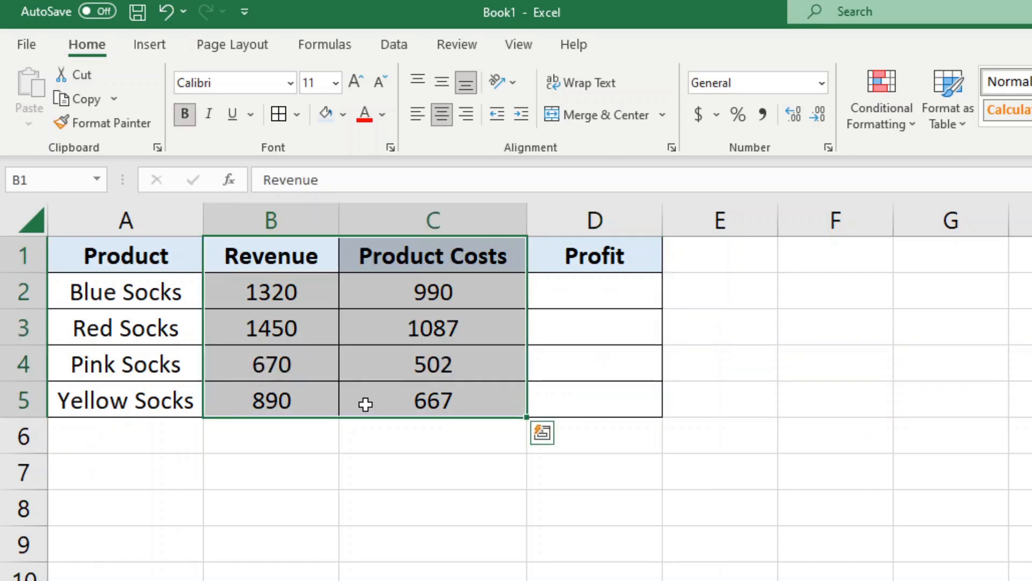
{"action": "left_click", "coordinate": [432, 507]}
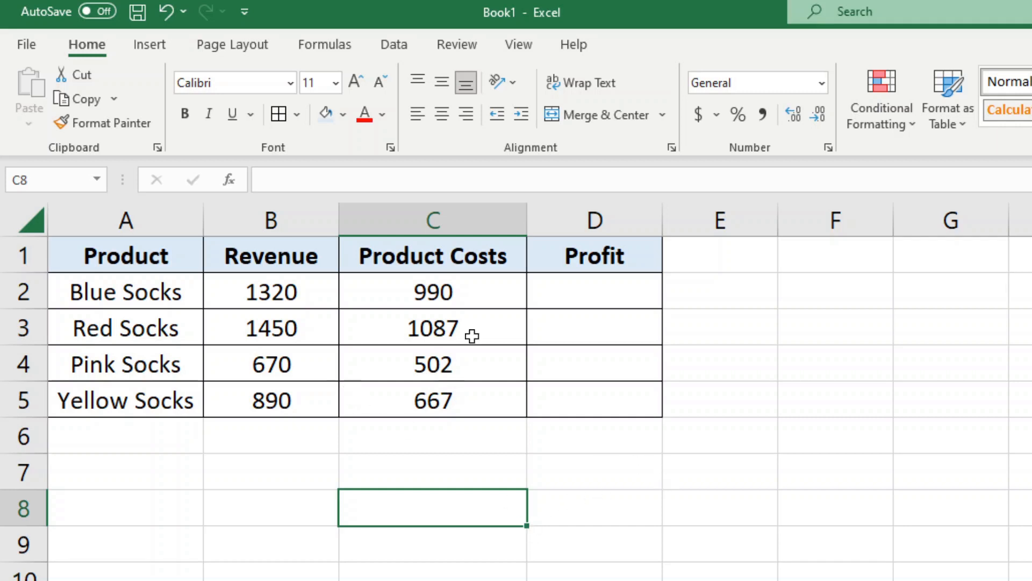
{"action": "left_click", "coordinate": [270, 291]}
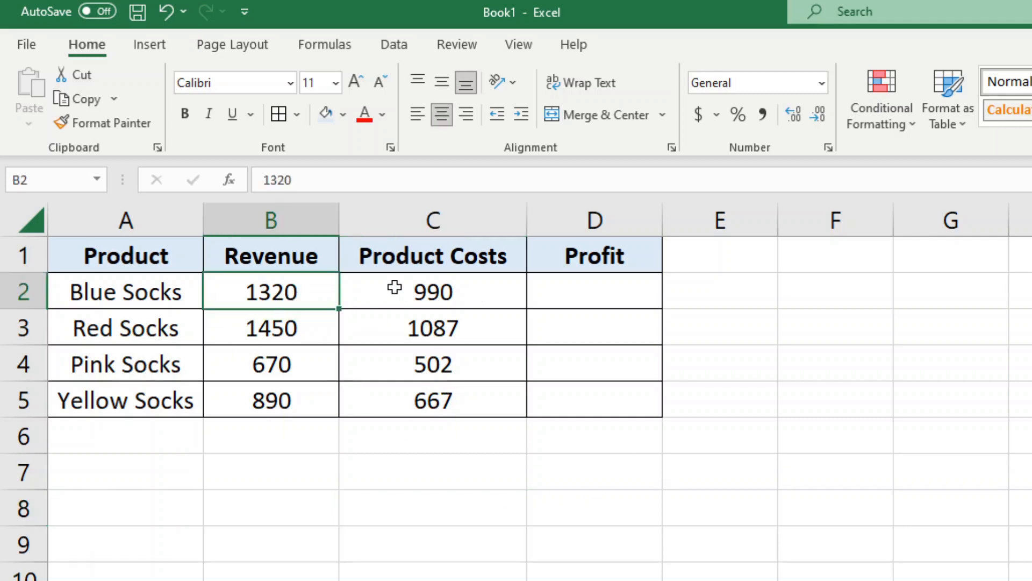
{"action": "left_click", "coordinate": [431, 291]}
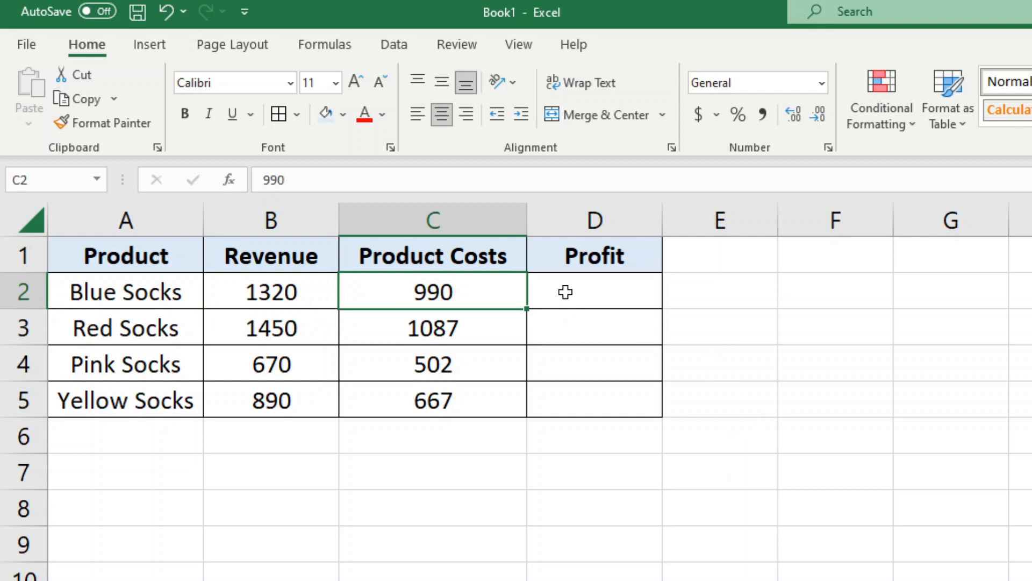
{"action": "left_click", "coordinate": [593, 291]}
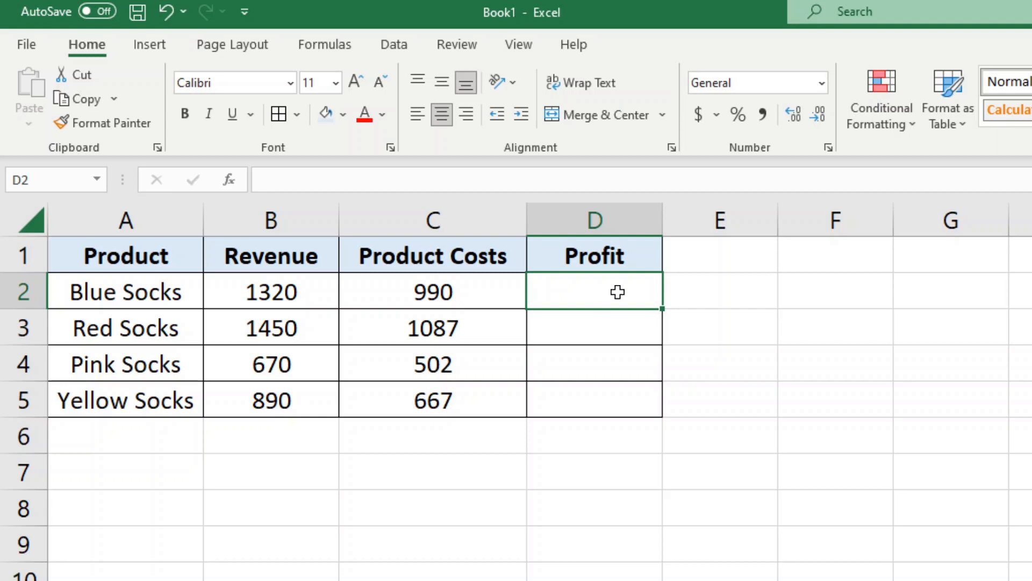
Enter the Blue Socks profit formula =B2-C2 in D2, giving 330.
{"action": "type", "text": "=B2"}
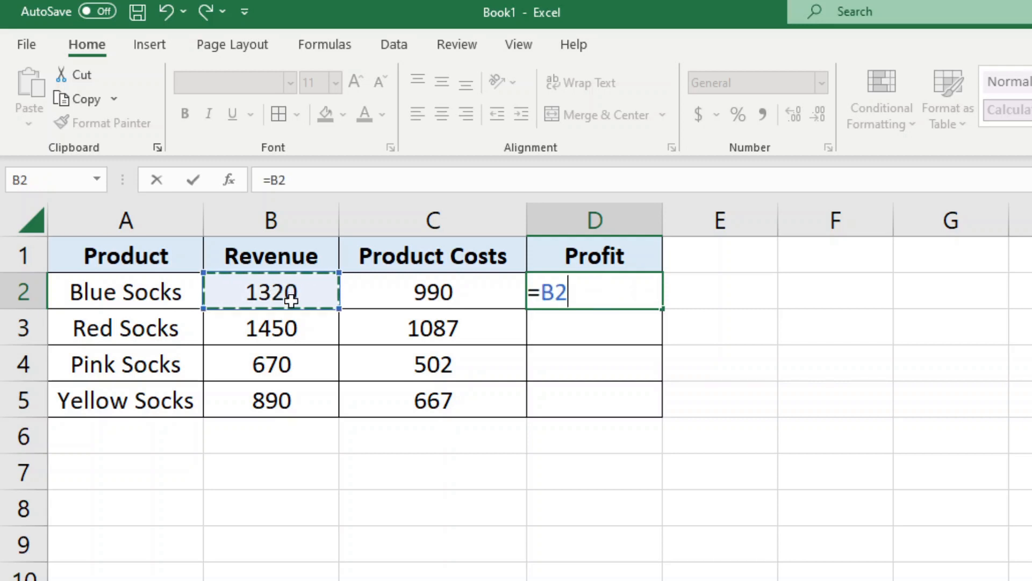
{"action": "type", "text": "-"}
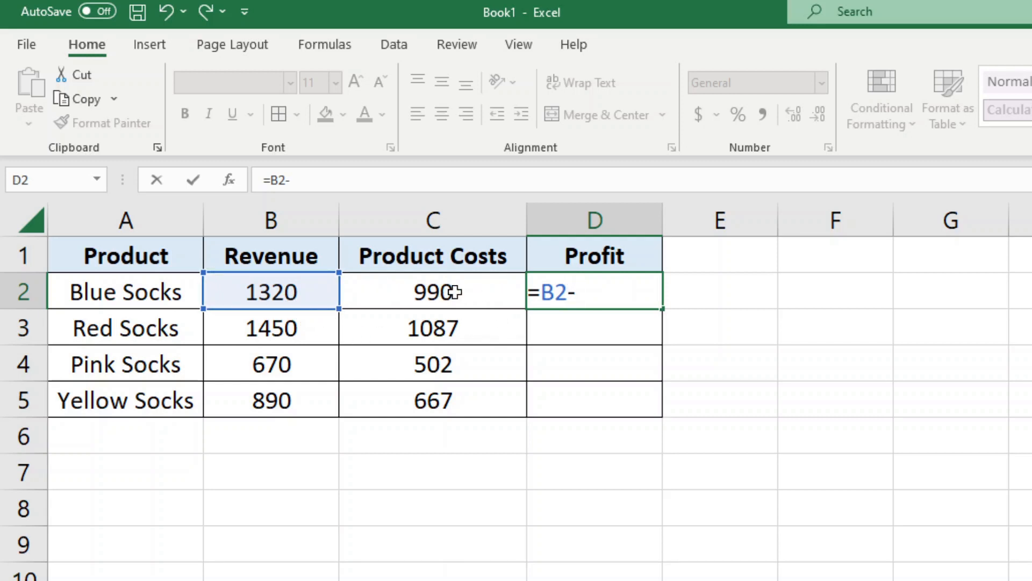
{"action": "left_click", "coordinate": [431, 291]}
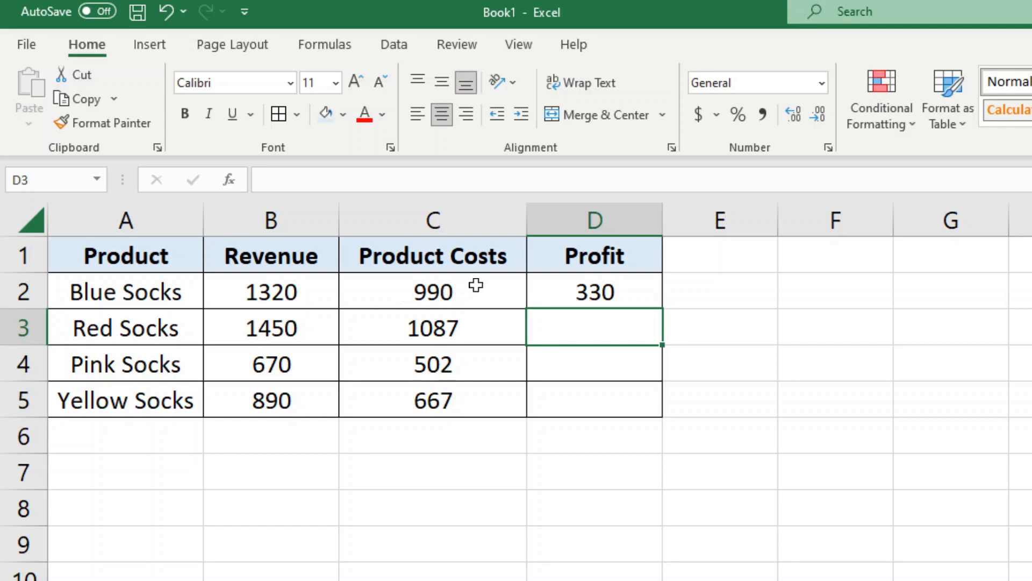
Copy the D2 profit formula for the three rows still missing profit.
{"action": "left_click", "coordinate": [270, 292]}
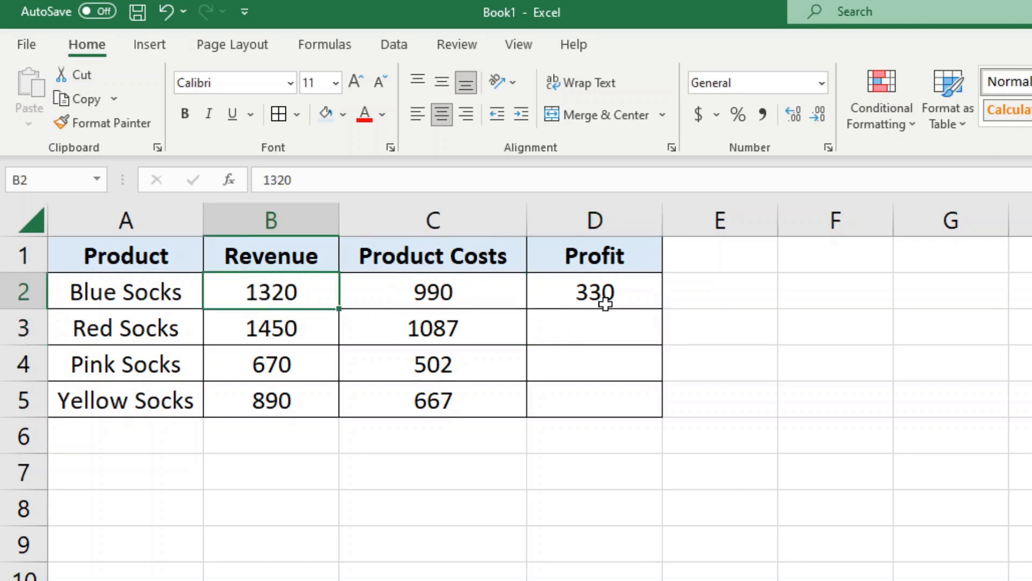
{"action": "left_click", "coordinate": [27, 328]}
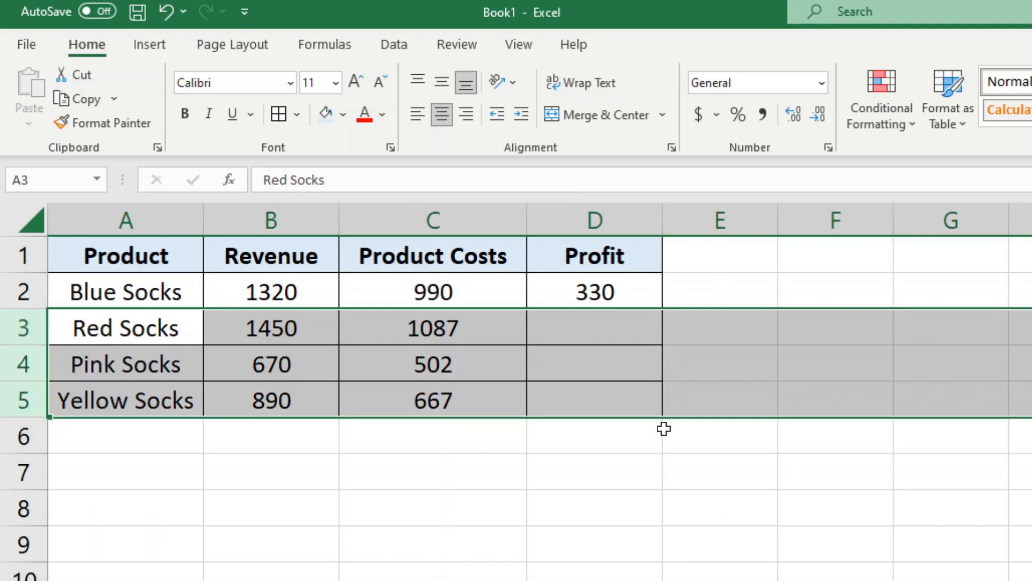
{"action": "mouse_move", "coordinate": [622, 291]}
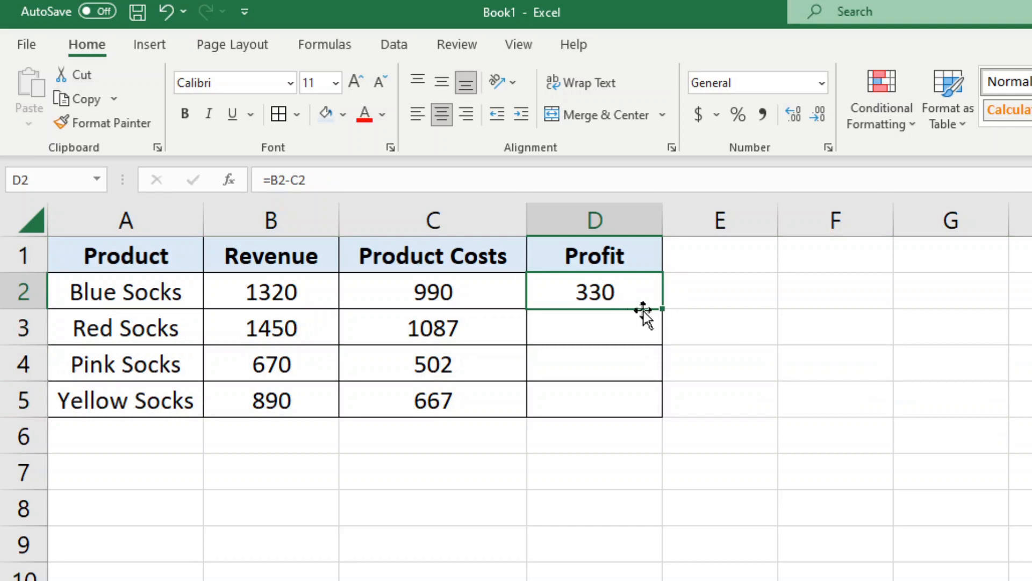
{"action": "mouse_move", "coordinate": [646, 316]}
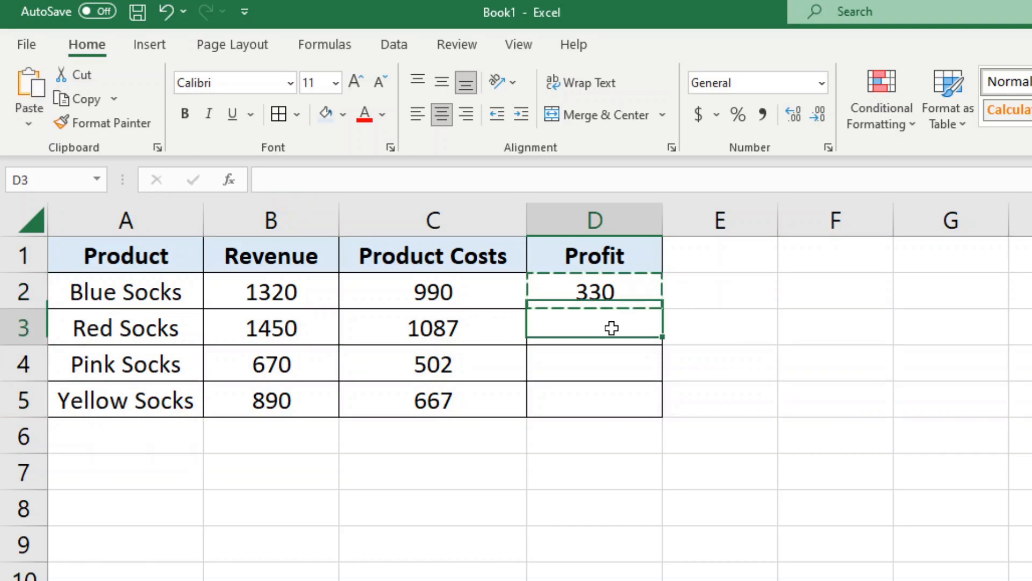
Paste the formula into D3:D5, giving Red 363, Pink 168 and Yellow 223.
{"action": "left_click_drag", "start_coordinate": [593, 328], "coordinate": [593, 399]}
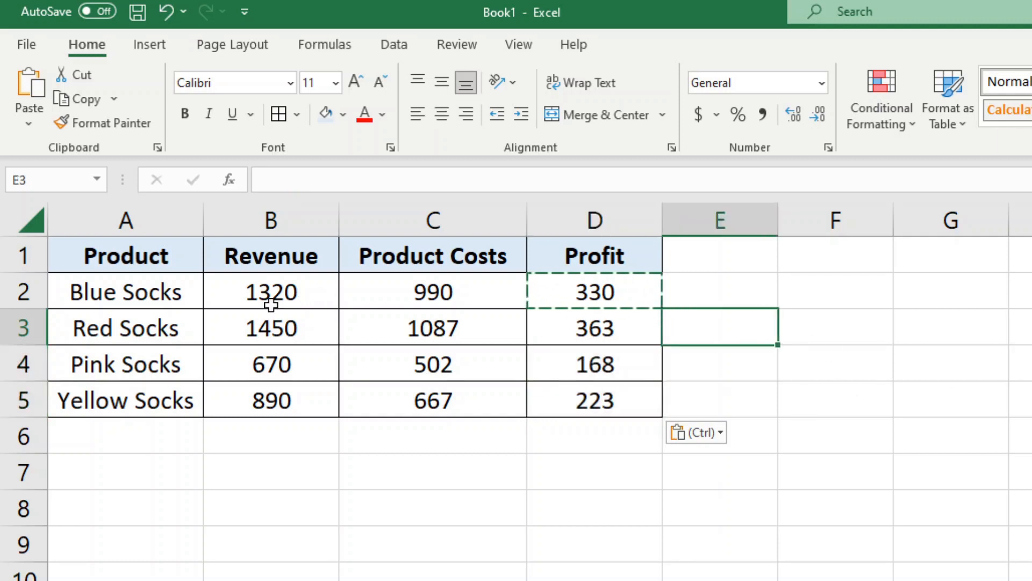
{"action": "left_click", "coordinate": [593, 472]}
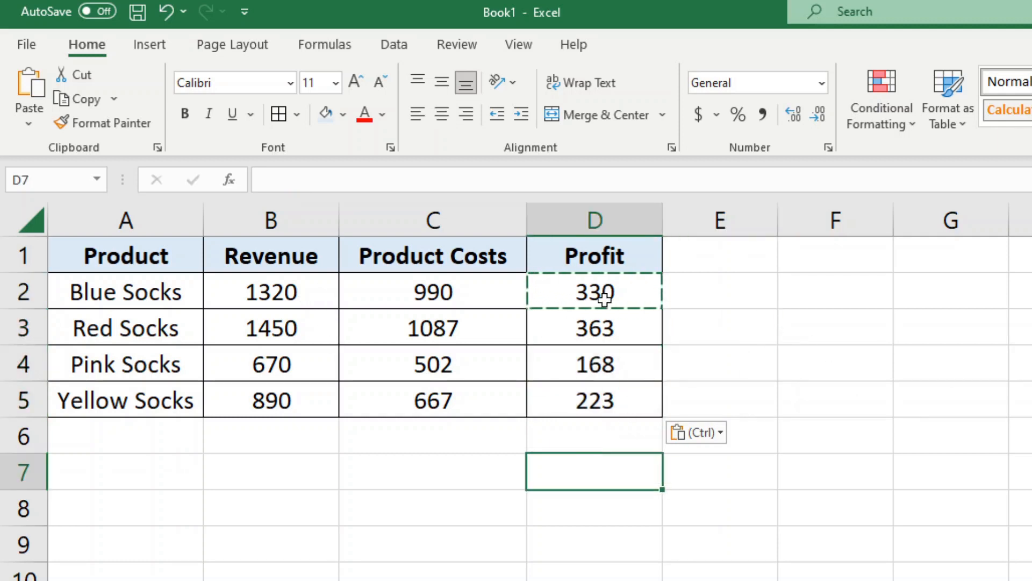